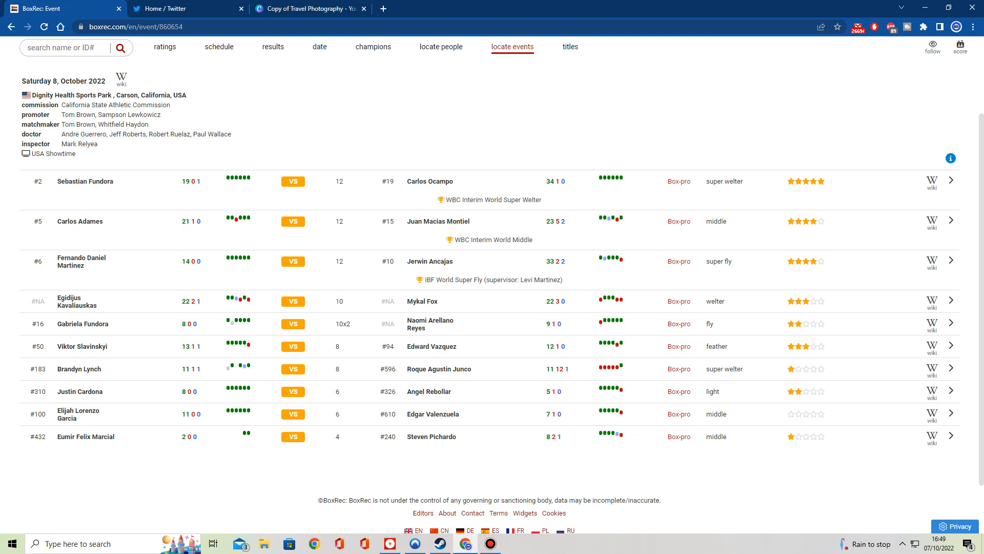
double_click(430, 181)
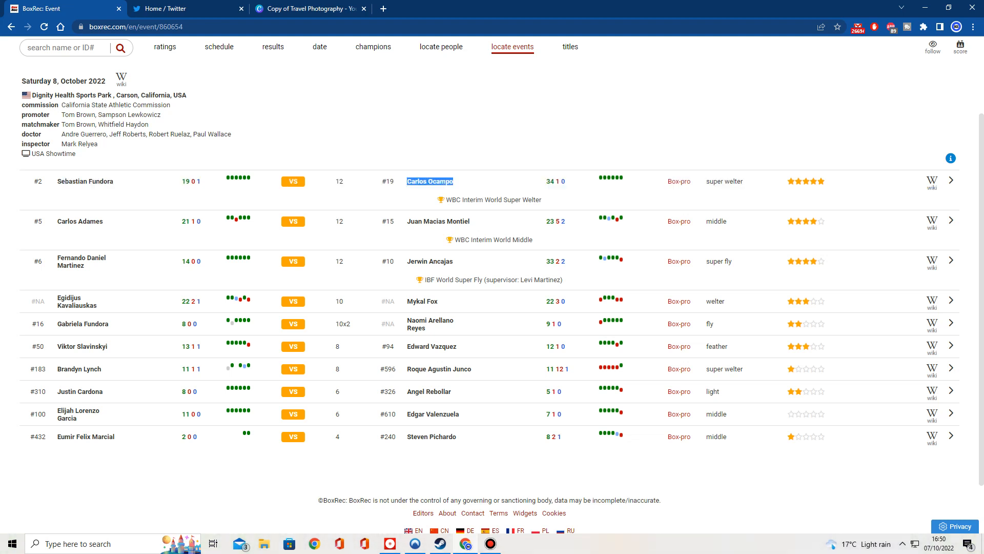
mouse_move(438, 181)
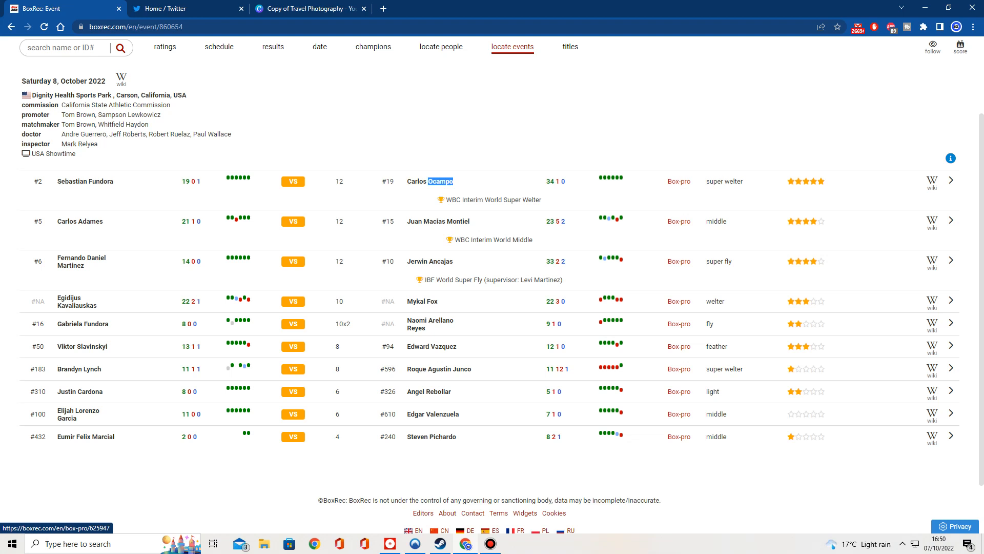
double_click(416, 181)
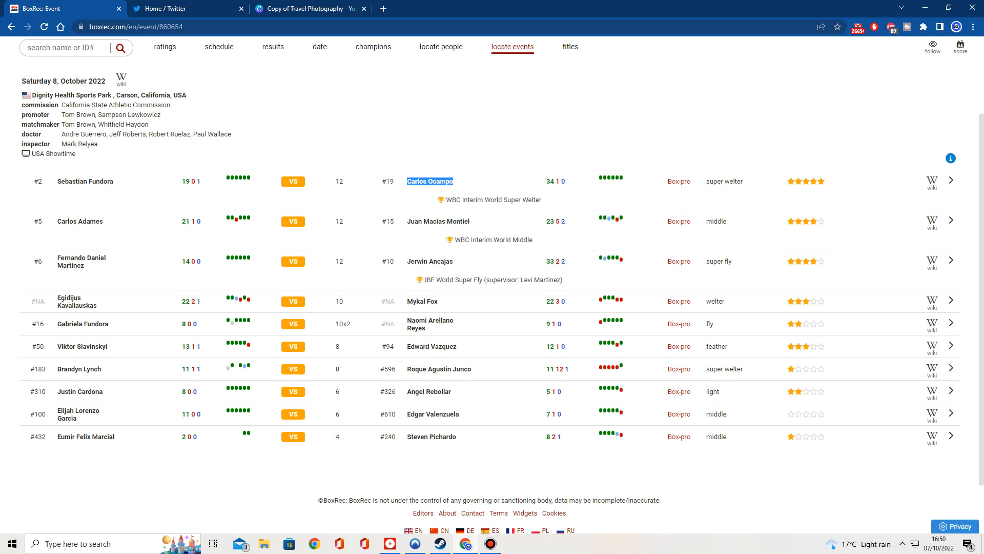
right_click(429, 181)
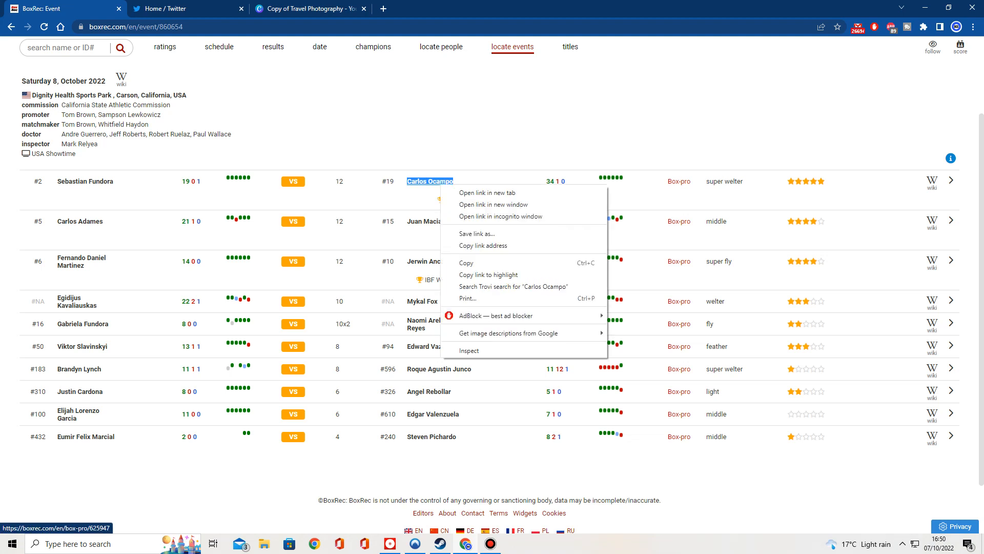
left_click(484, 193)
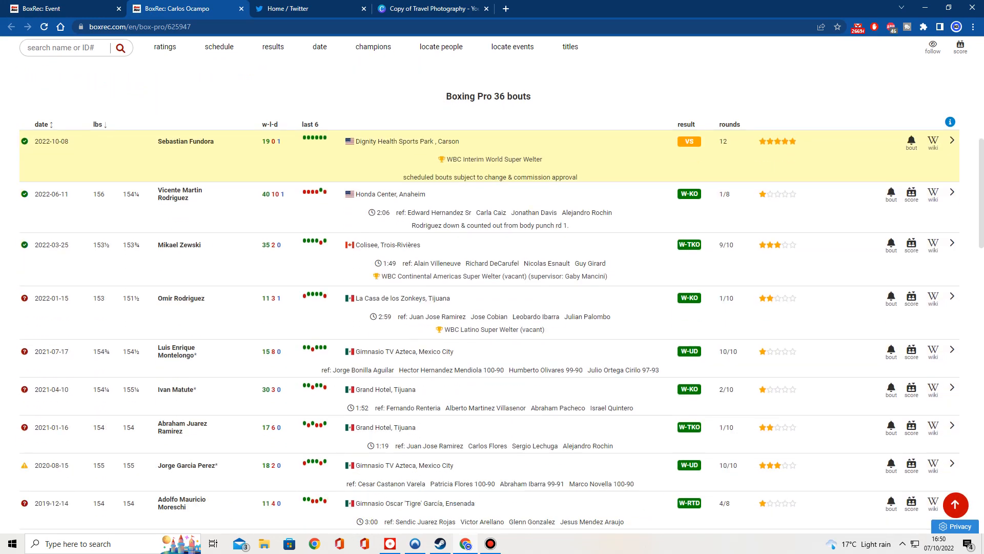
scroll("down", 3)
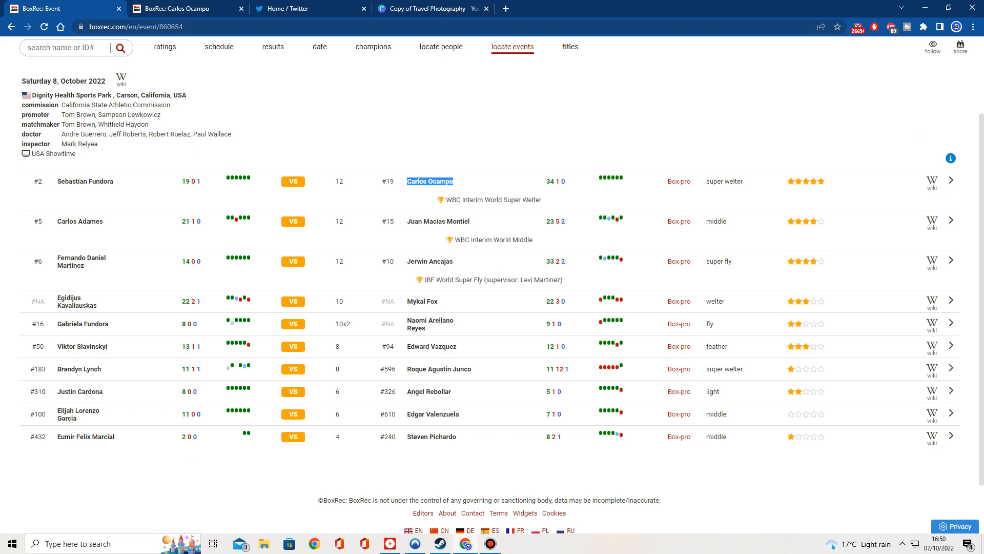
mouse_move(430, 181)
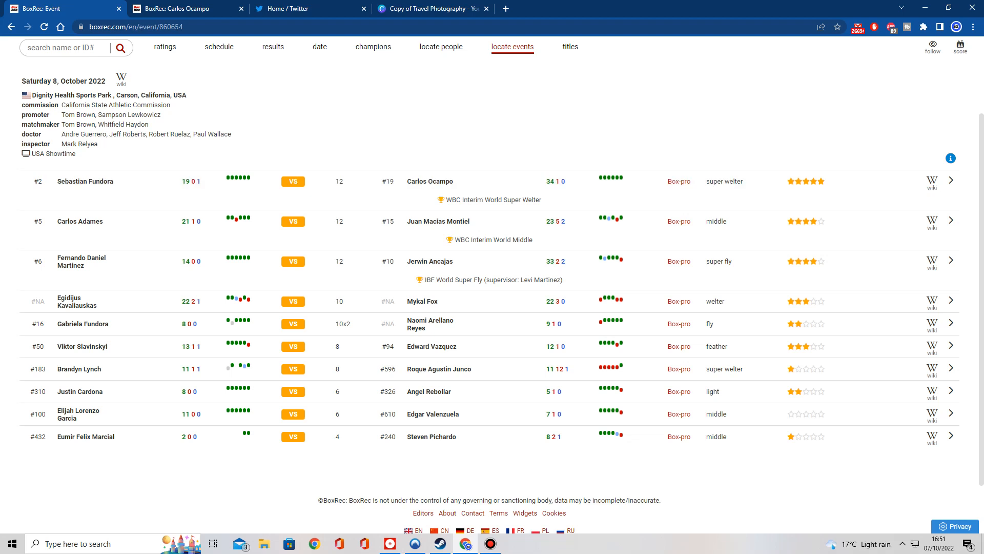
scroll("down", 3)
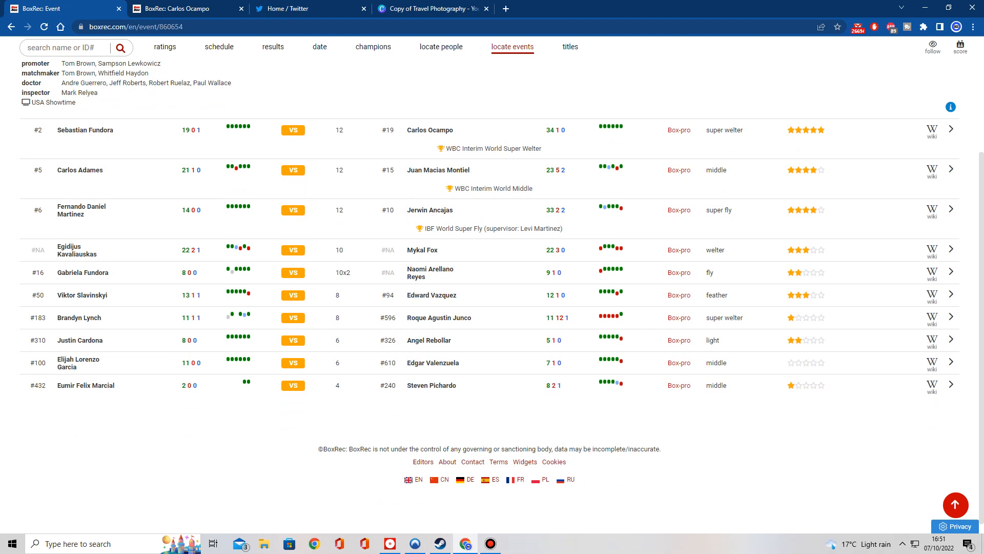
double_click(66, 172)
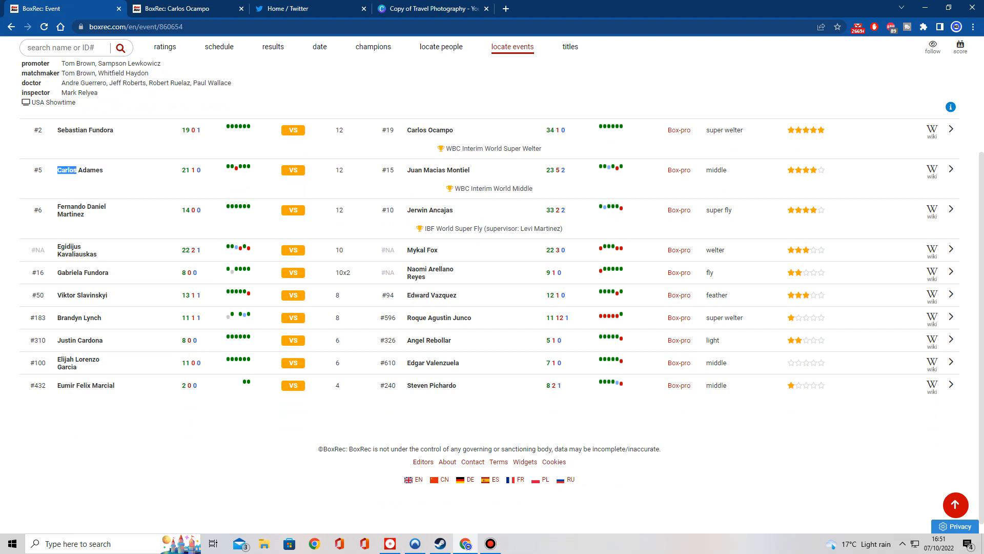
double_click(80, 170)
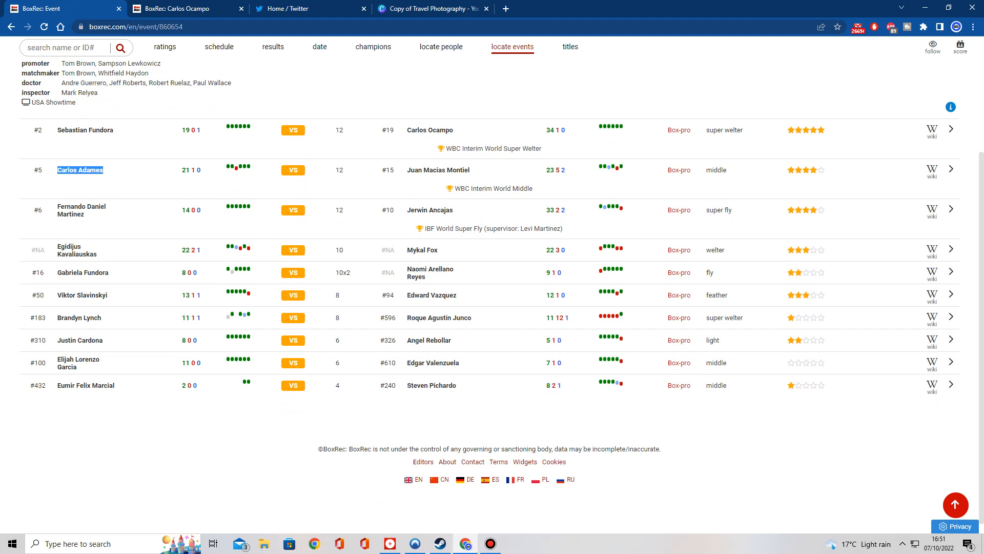
mouse_move(489, 188)
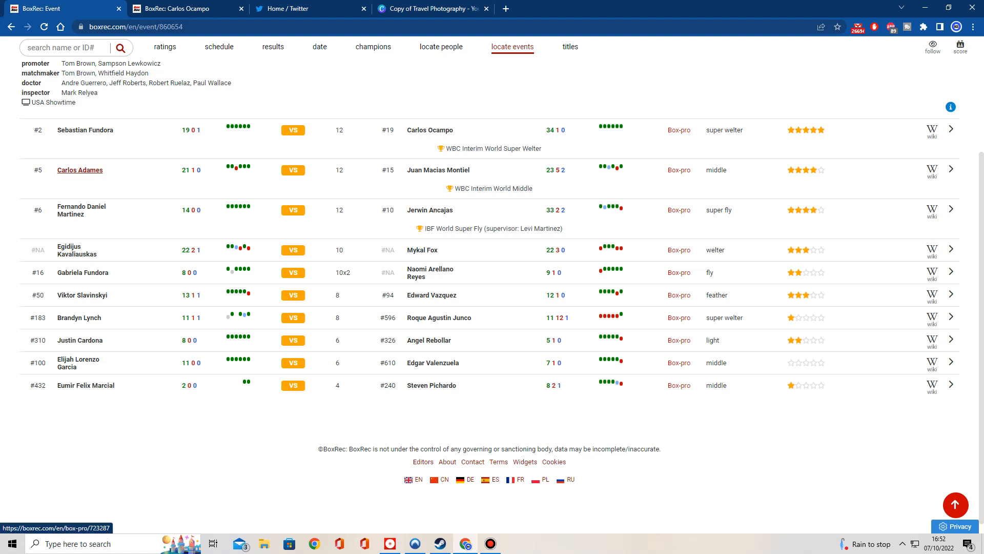
left_click(80, 170)
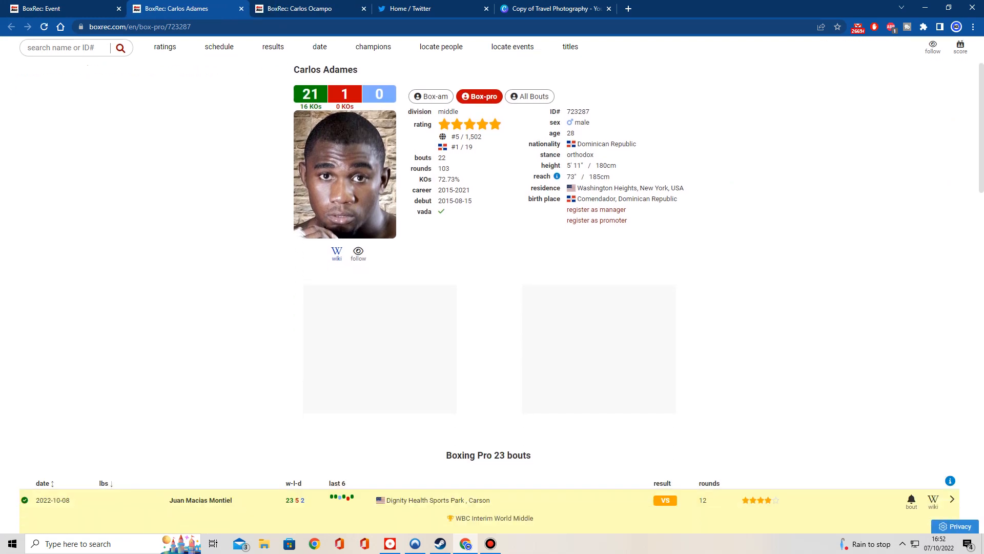
scroll("down", 3)
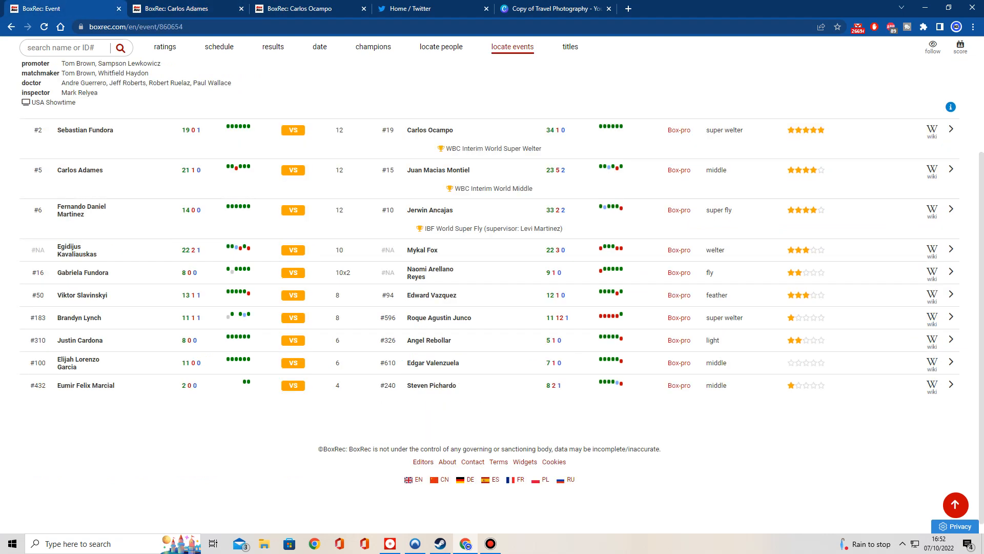
mouse_move(439, 170)
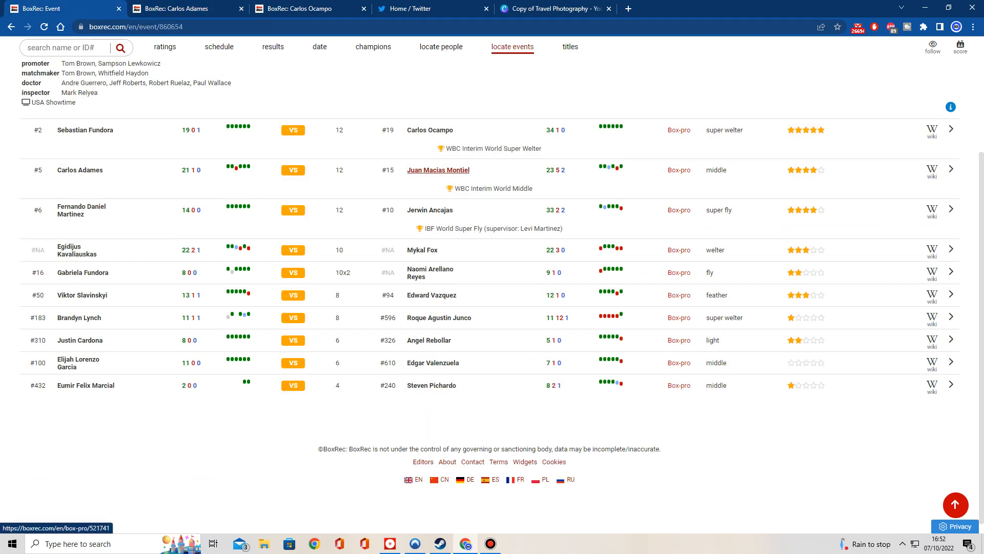
right_click(439, 170)
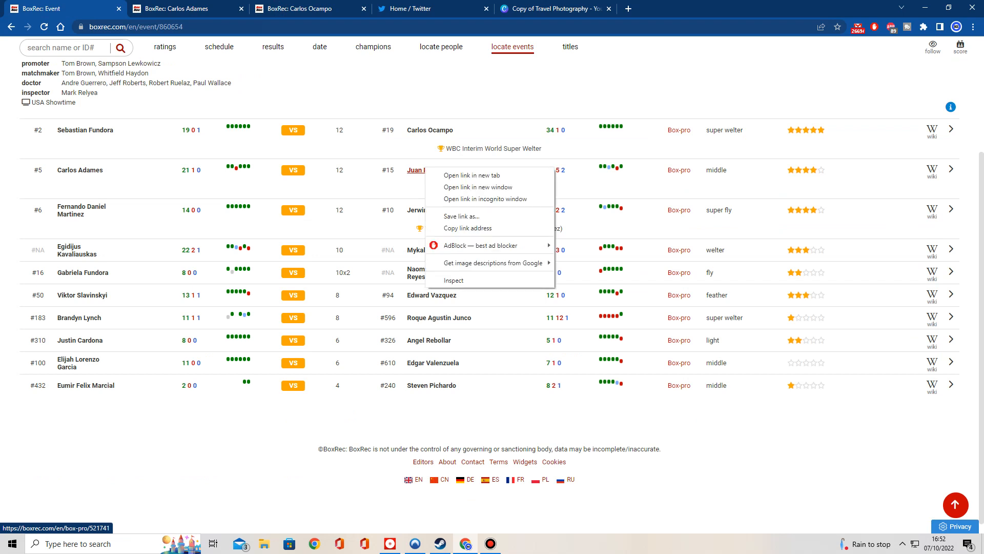
left_click(470, 176)
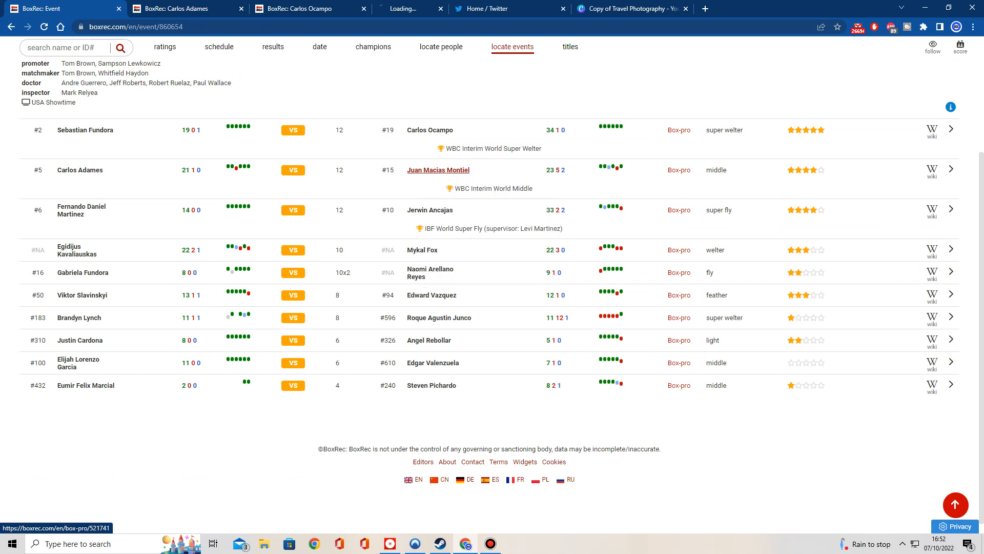
left_click(438, 170)
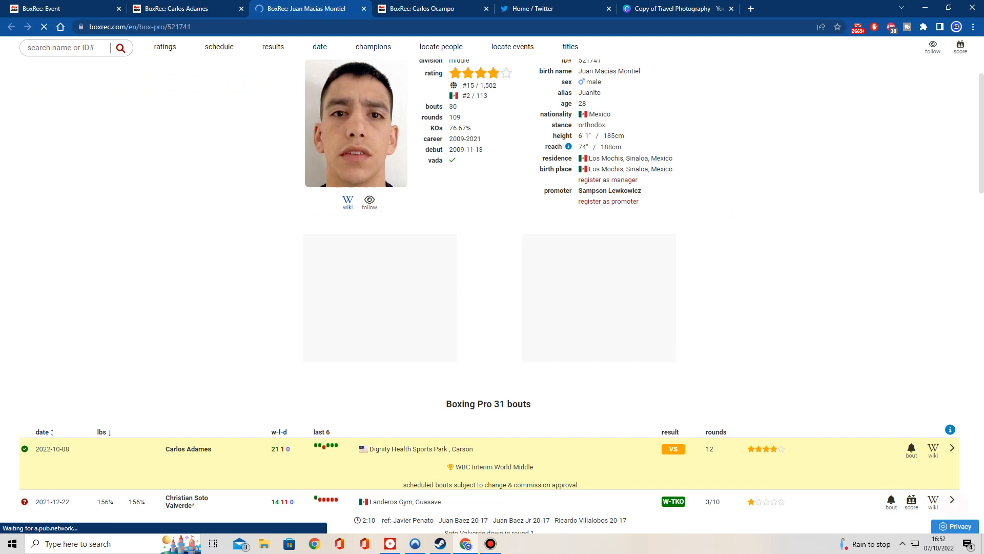
scroll("down", 3)
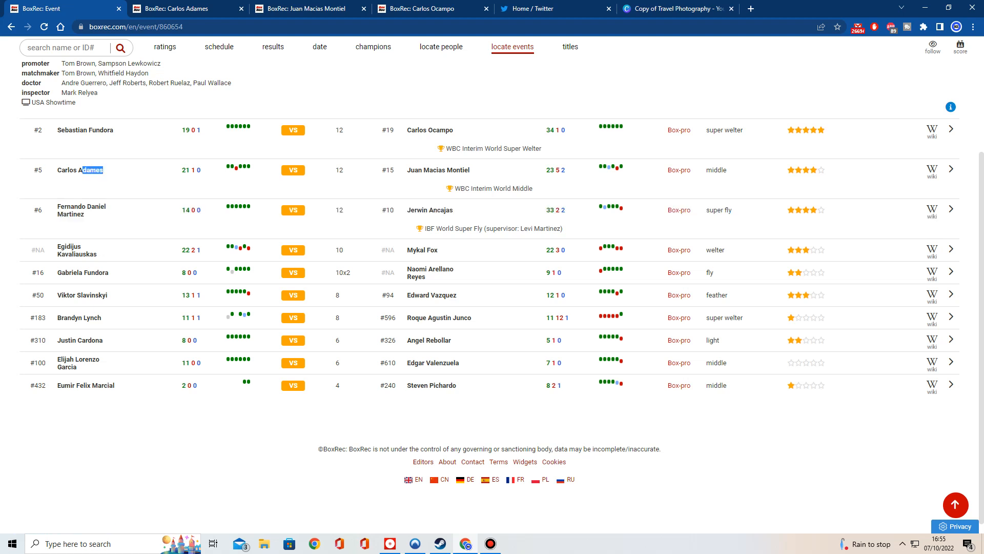
Double-click a fighter name link on the event card.
double_click(80, 170)
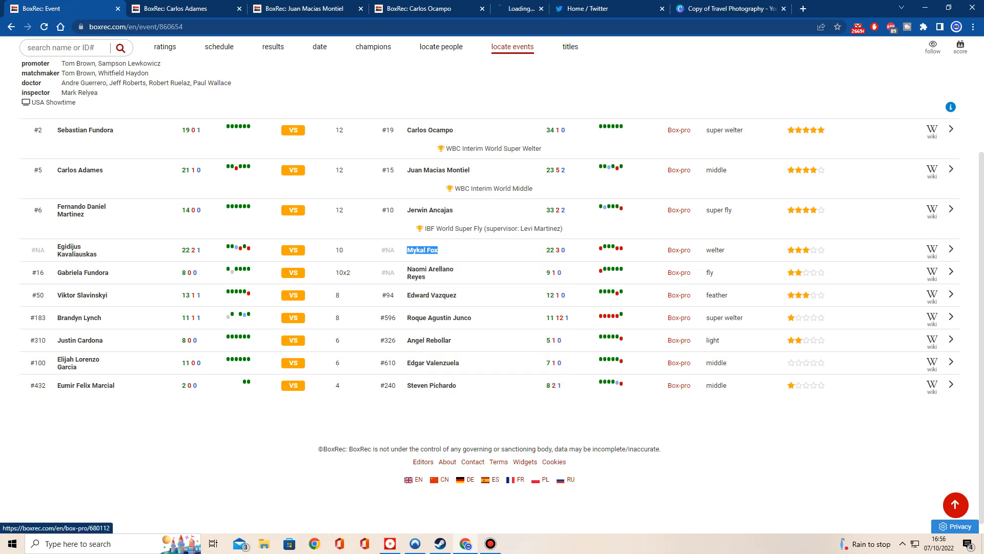
left_click(422, 250)
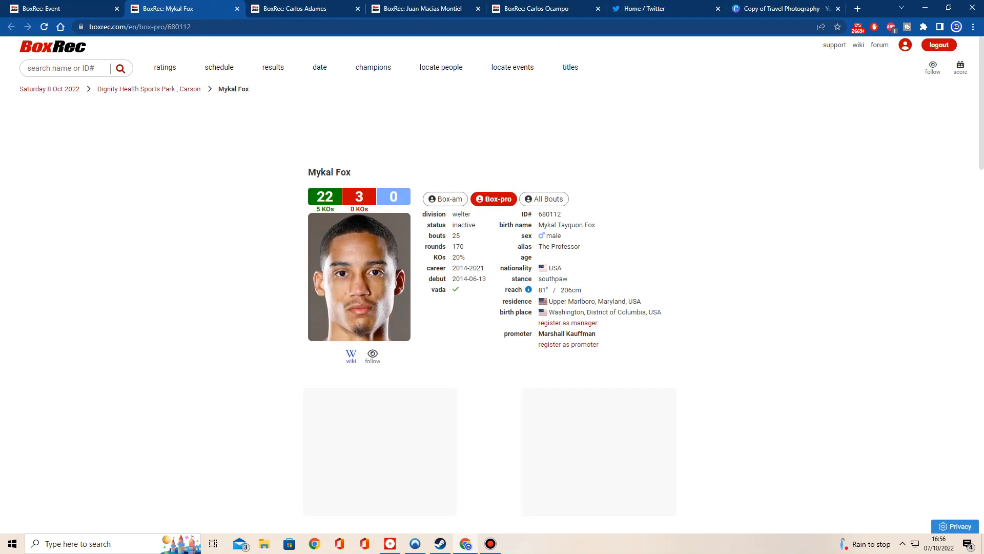
scroll("down", 3)
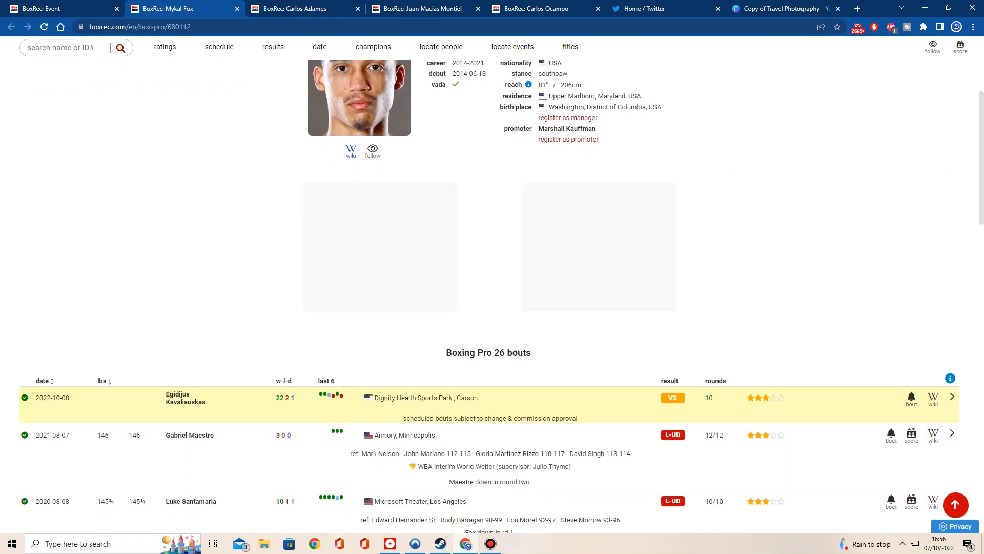
scroll("down", 3)
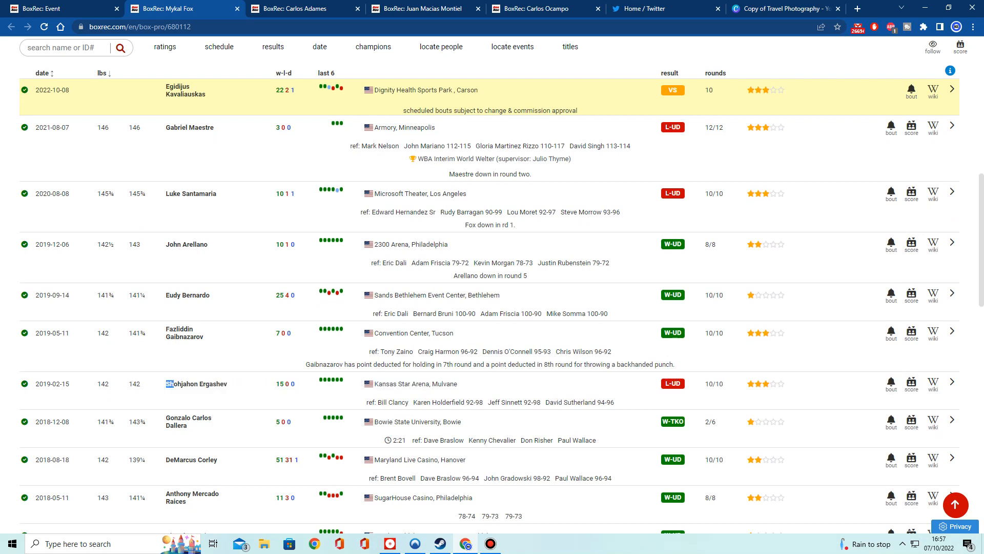
double_click(196, 384)
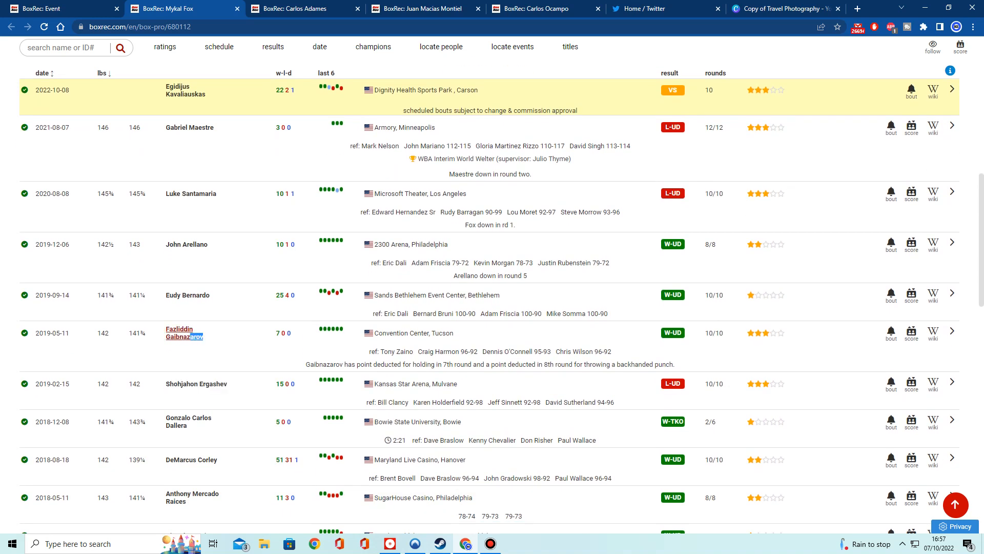
double_click(179, 333)
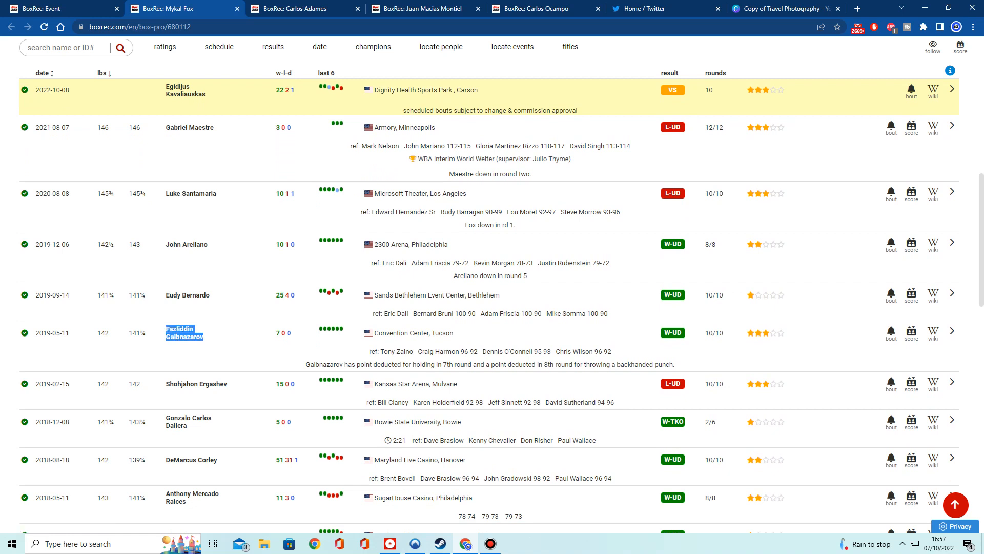
left_click(185, 332)
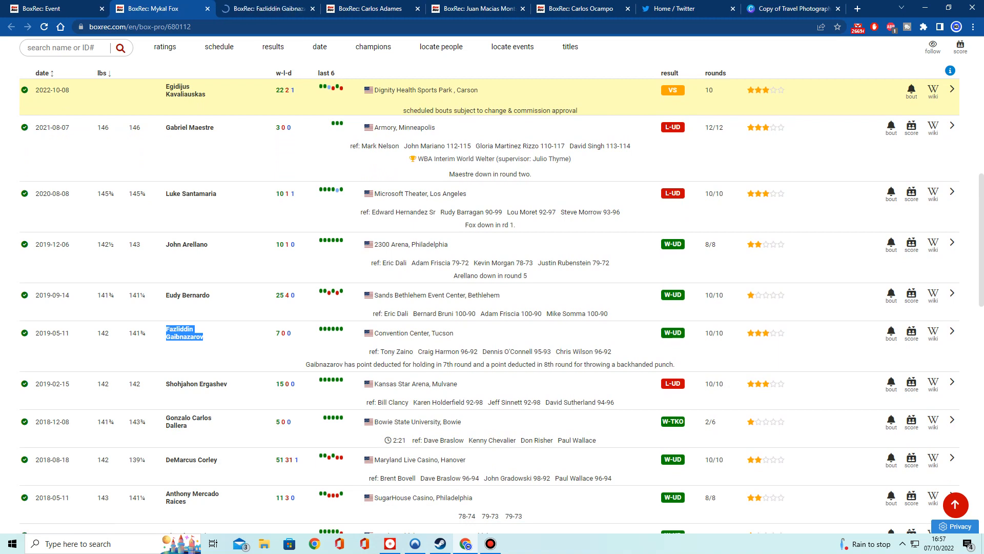
left_click(184, 329)
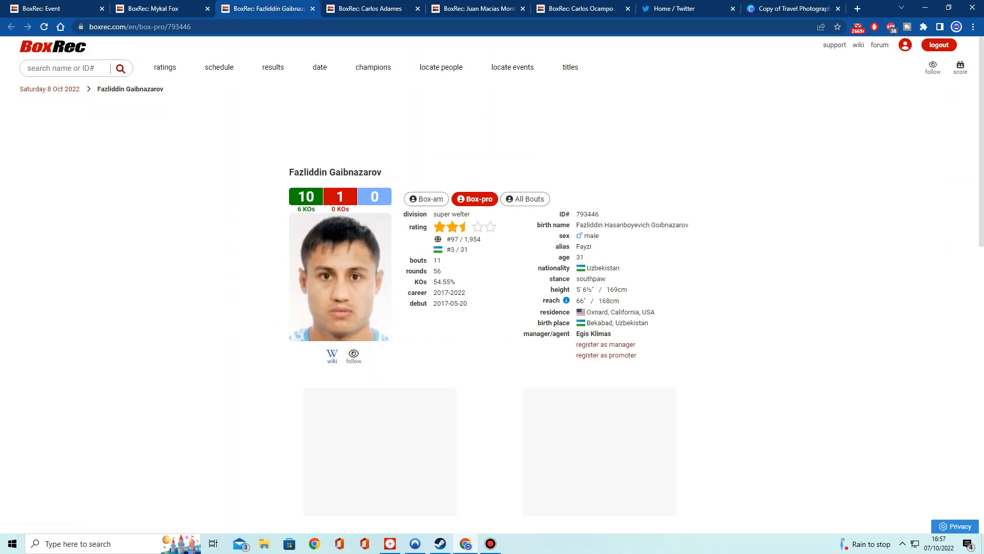
scroll("down", 3)
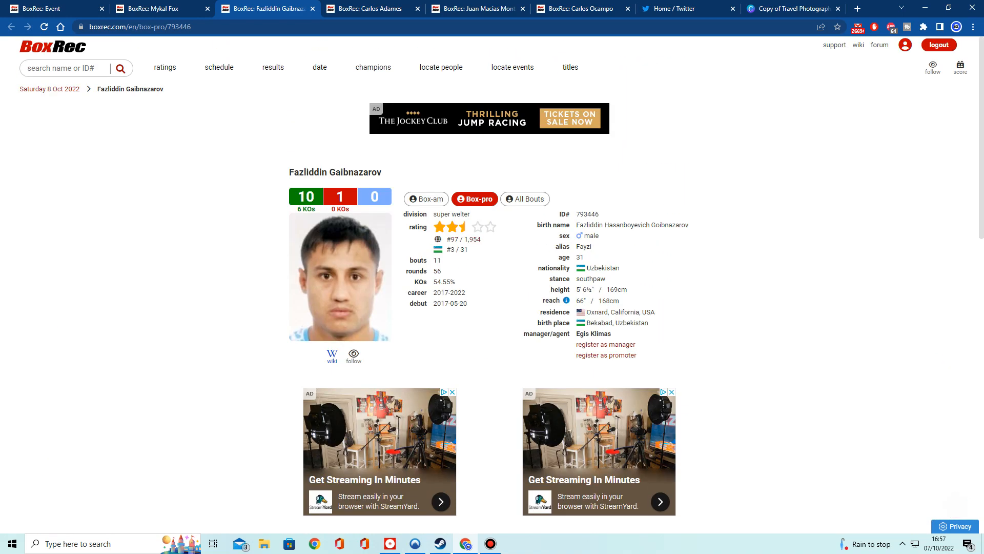
left_click(426, 199)
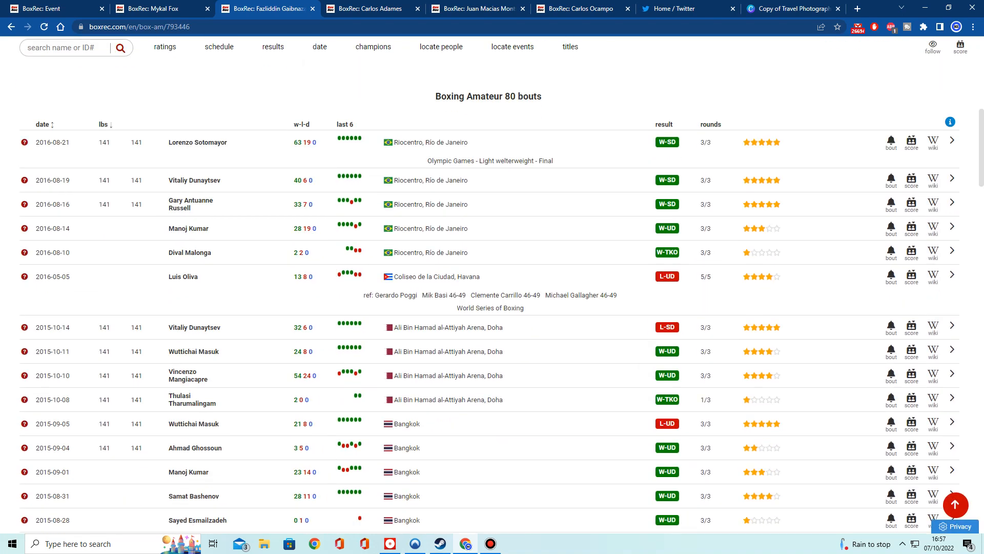
scroll("up", 3)
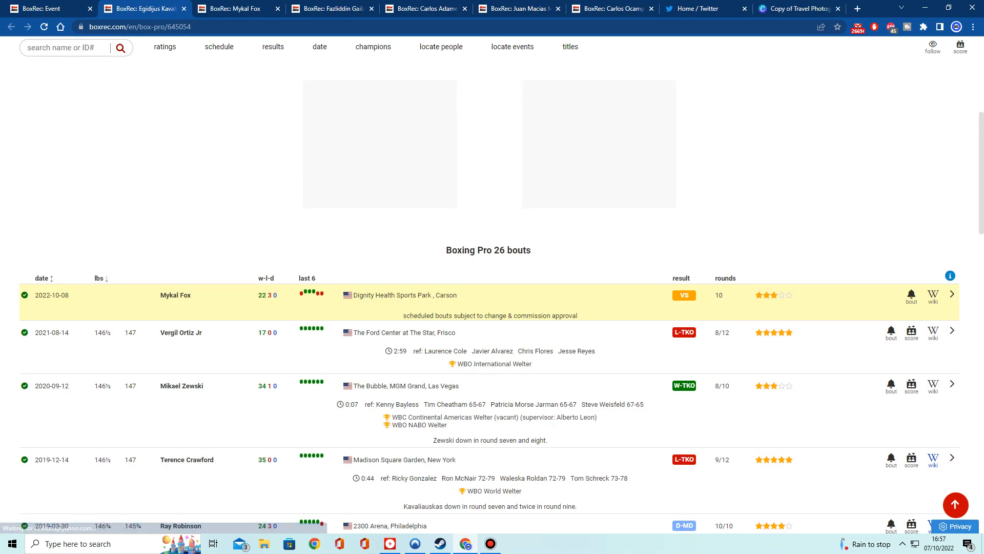
scroll("down", 3)
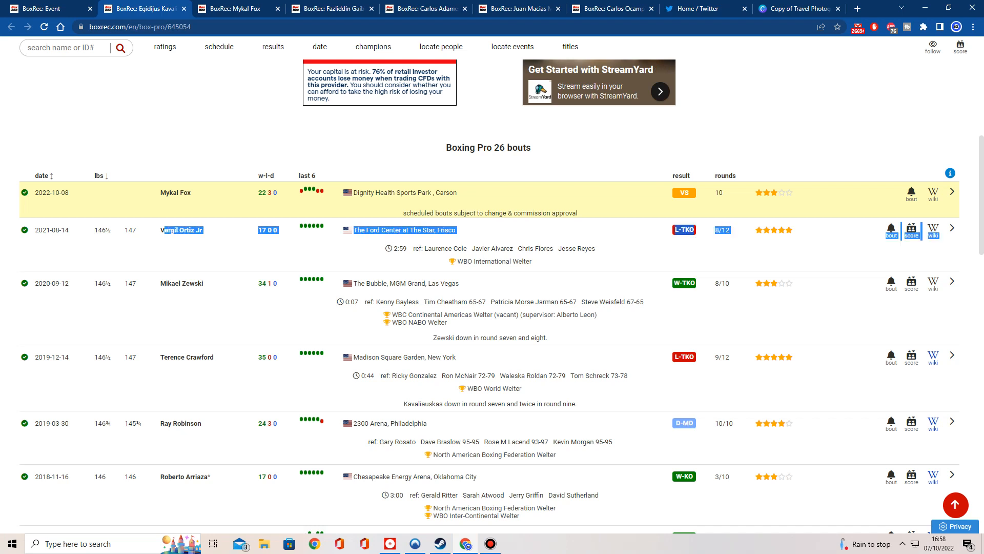
scroll("up", 3)
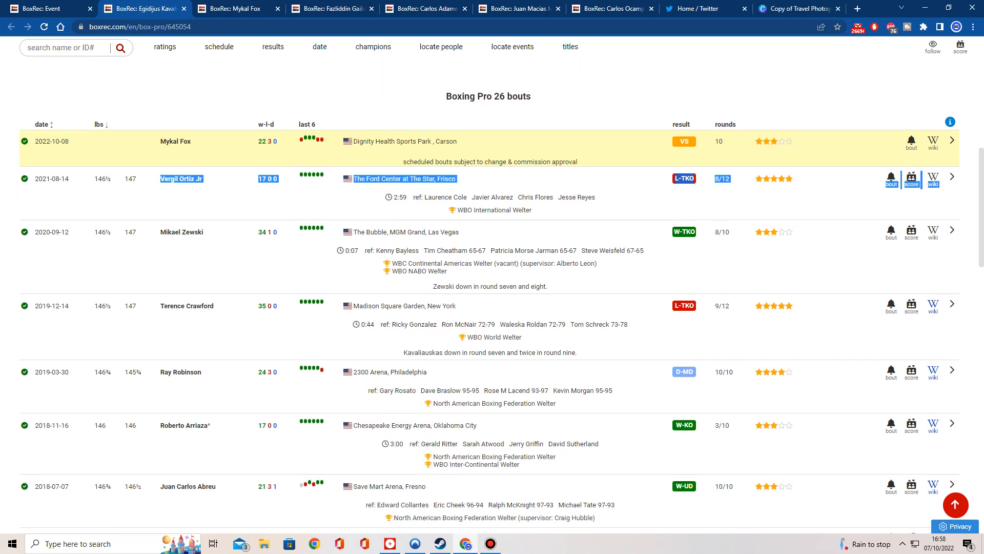
scroll("down", 3)
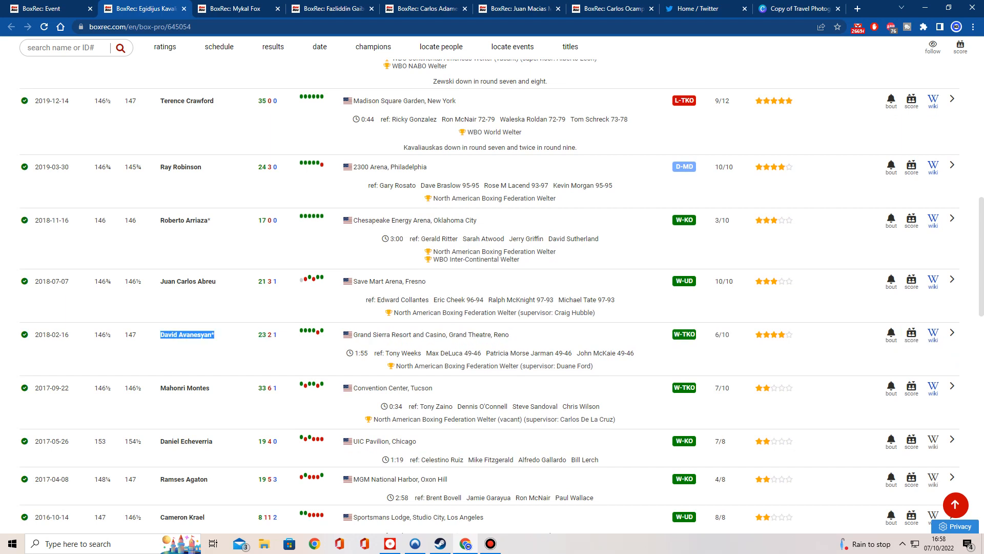
scroll("up", 3)
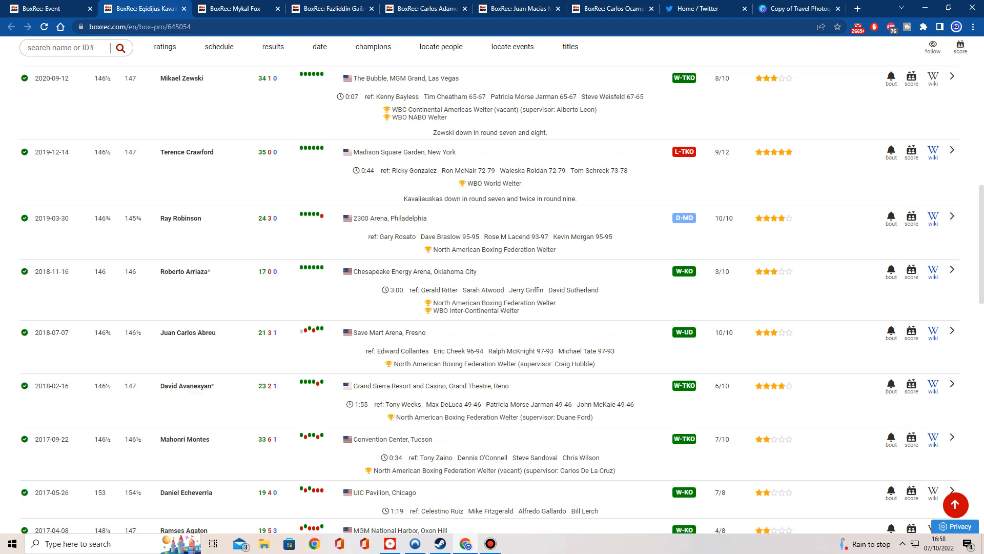
scroll("up", 3)
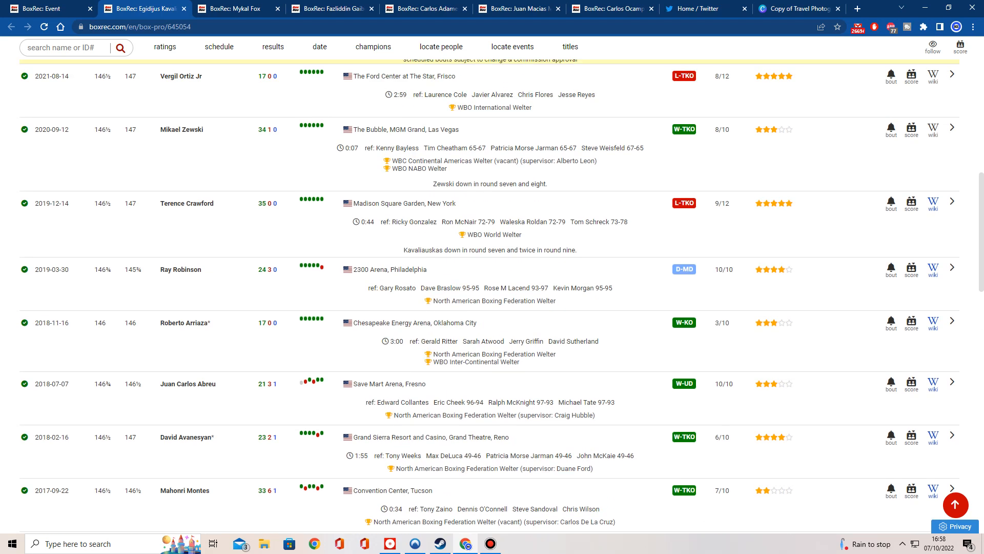
scroll("up", 3)
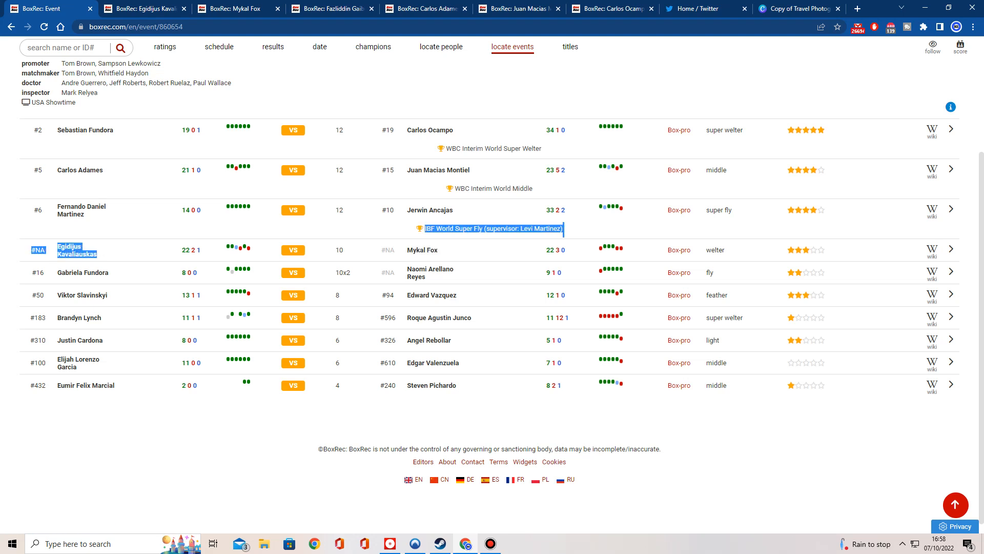
Clear the accidental text selection on the Carson event card.
double_click(422, 249)
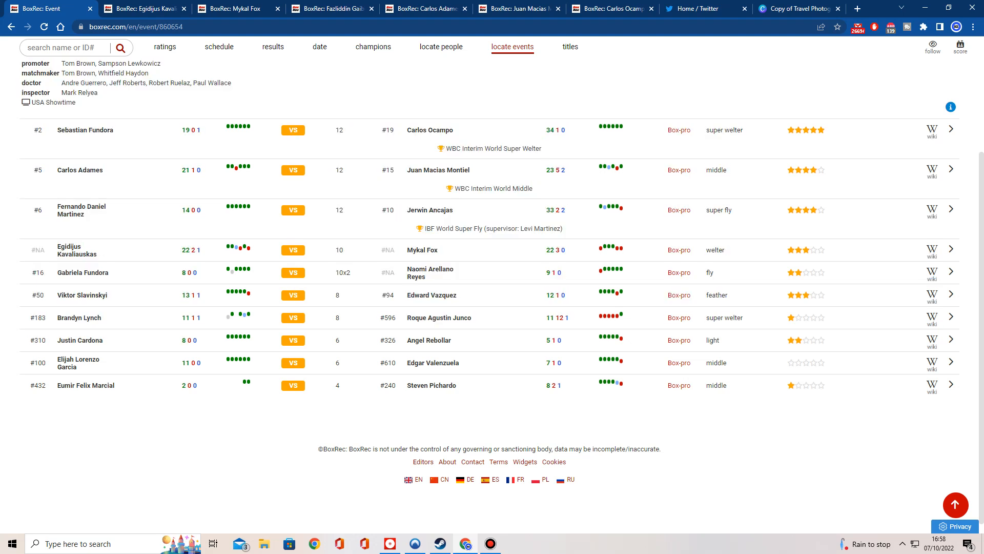
right_click(78, 295)
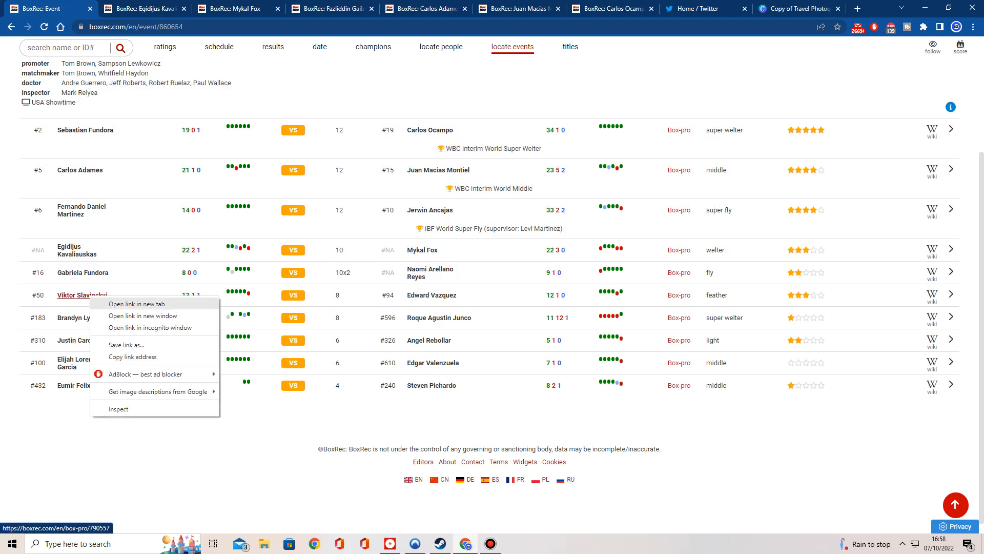
left_click(135, 303)
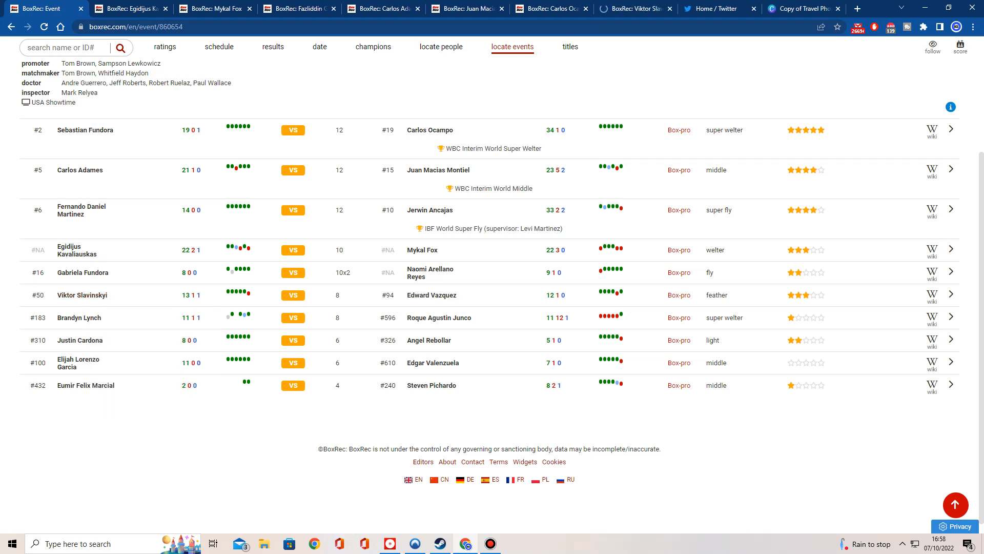
left_click(82, 294)
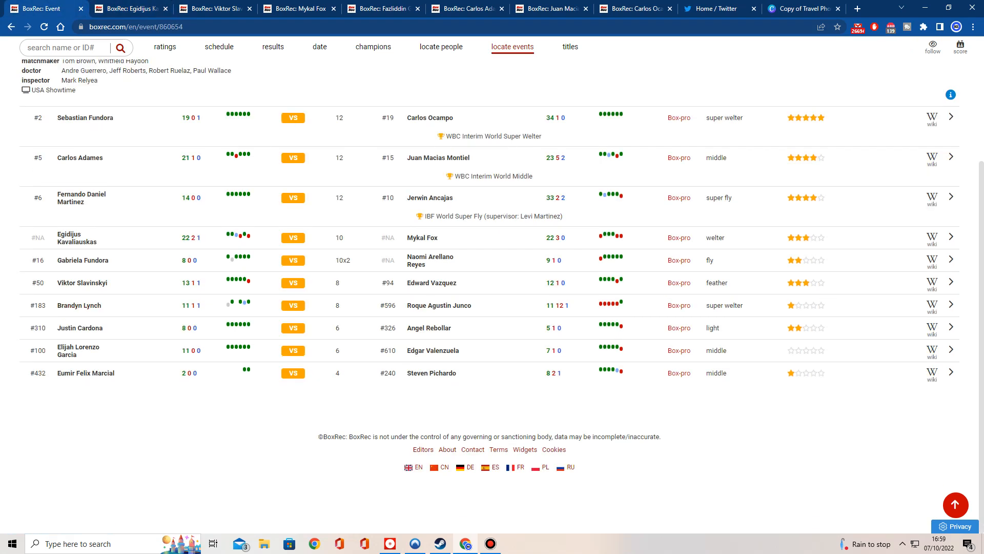
scroll("up", 3)
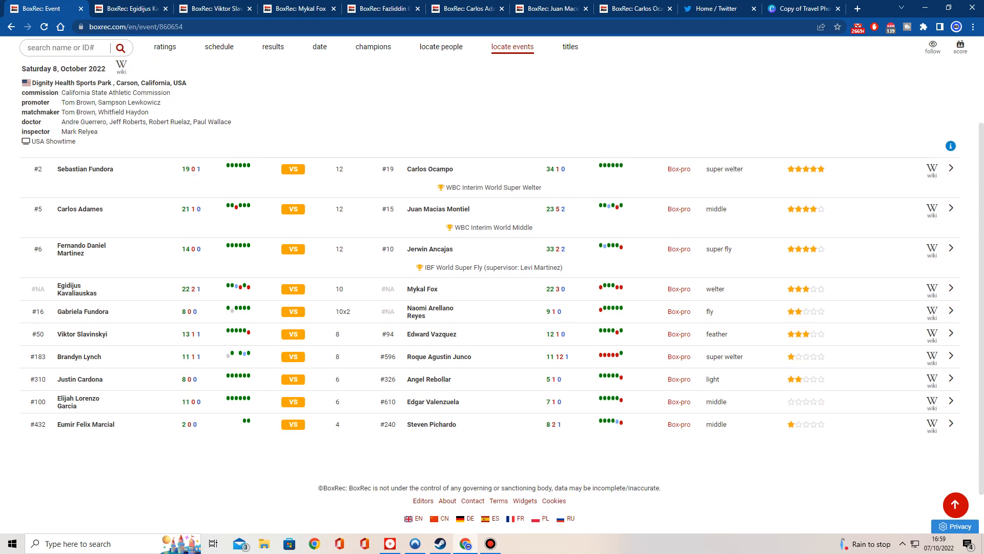